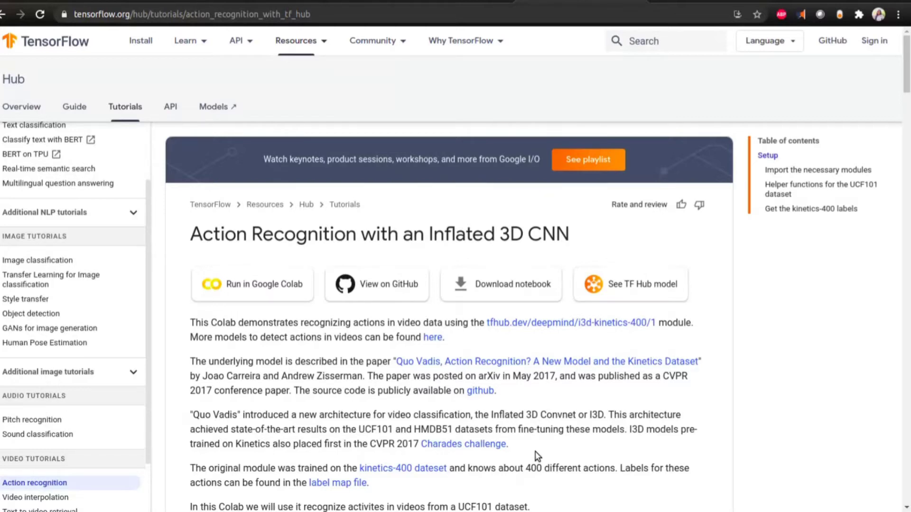
Step: Scroll down through the notebook content before switching pages
{"action": "scroll", "scroll_direction": "down", "scroll_amount": 3}
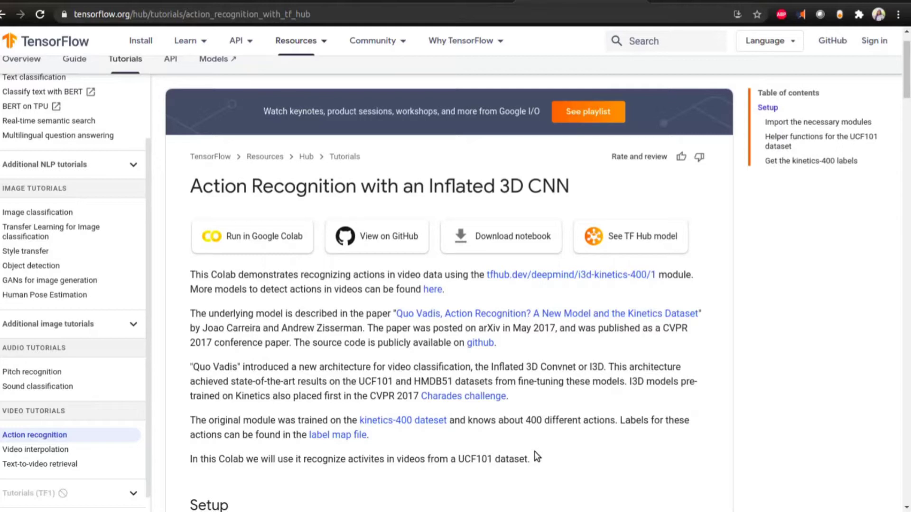
{"action": "mouse_move", "coordinate": [498, 313]}
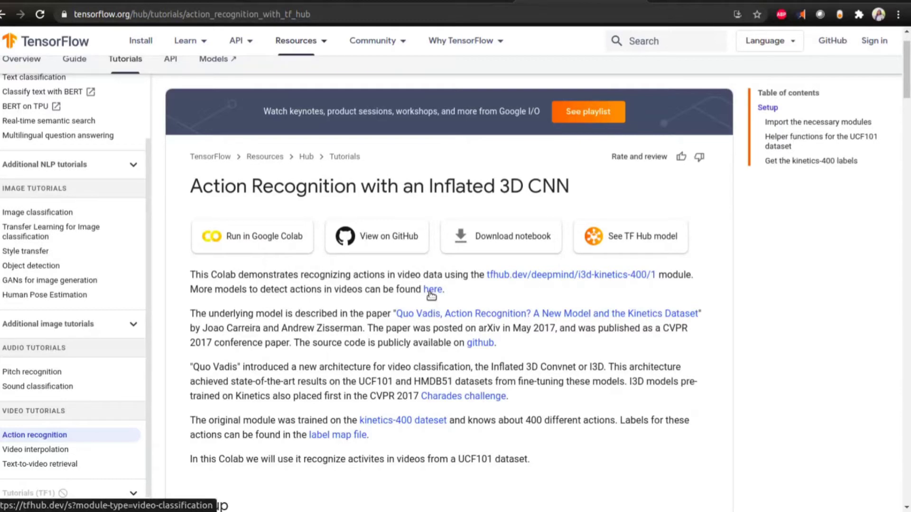
{"action": "scroll", "scroll_direction": "down", "scroll_amount": 3}
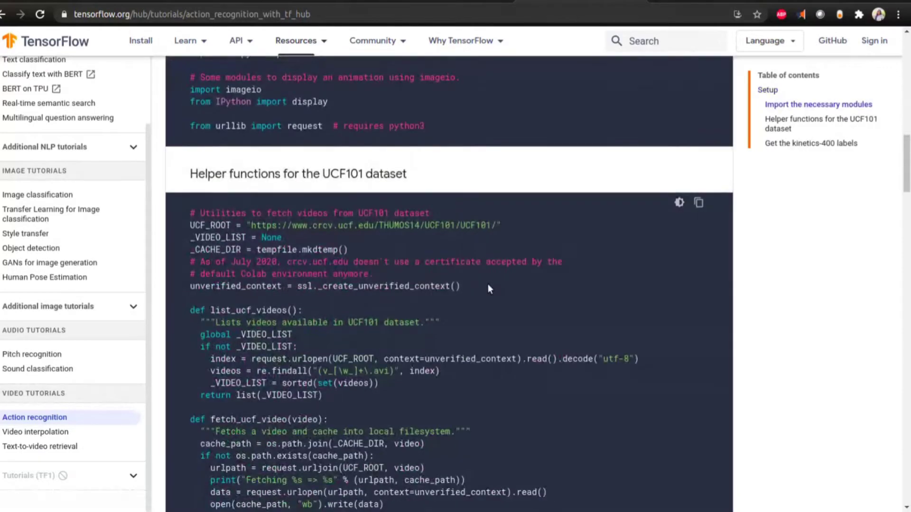
{"action": "scroll", "scroll_direction": "down", "scroll_amount": 3}
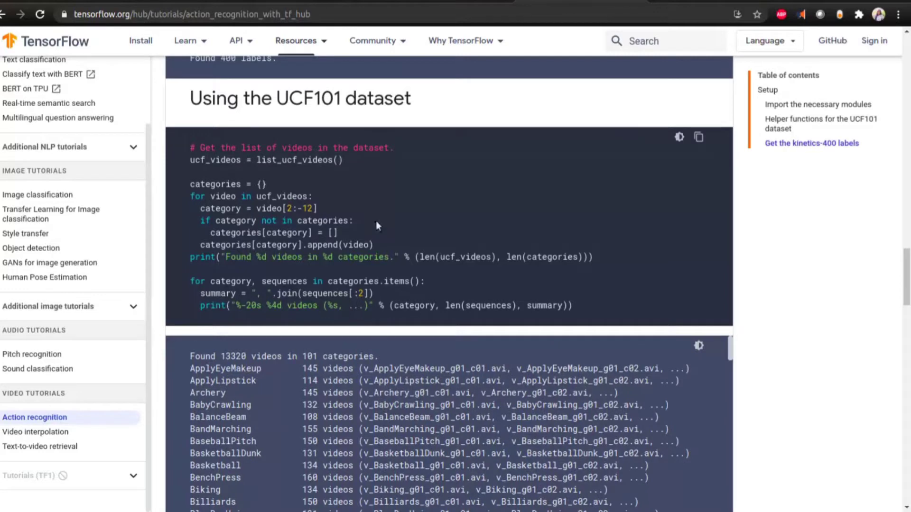
{"action": "scroll", "scroll_direction": "down", "scroll_amount": 3}
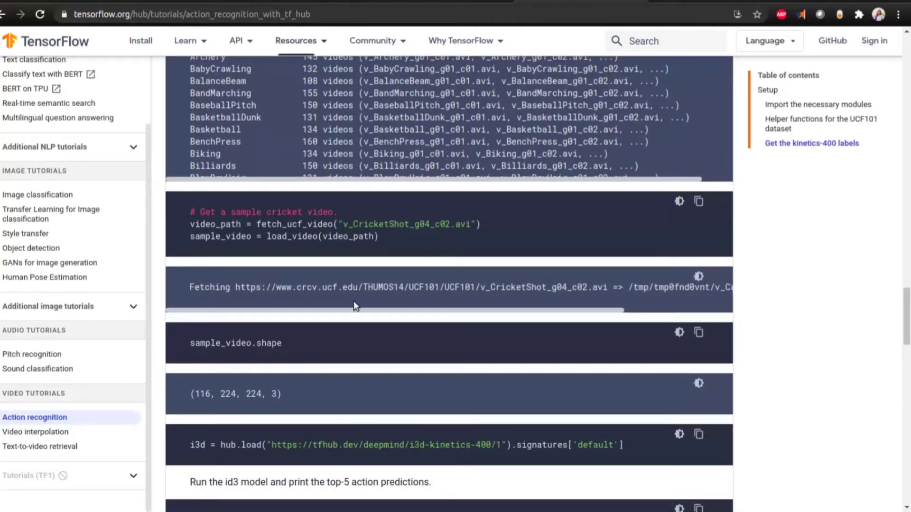
{"action": "scroll", "scroll_direction": "down", "scroll_amount": 3}
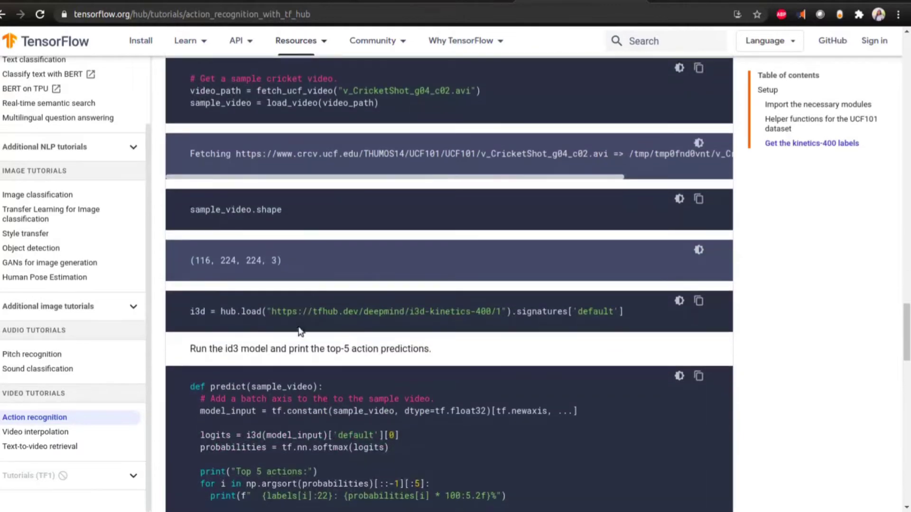
{"action": "scroll", "scroll_direction": "down", "scroll_amount": 3}
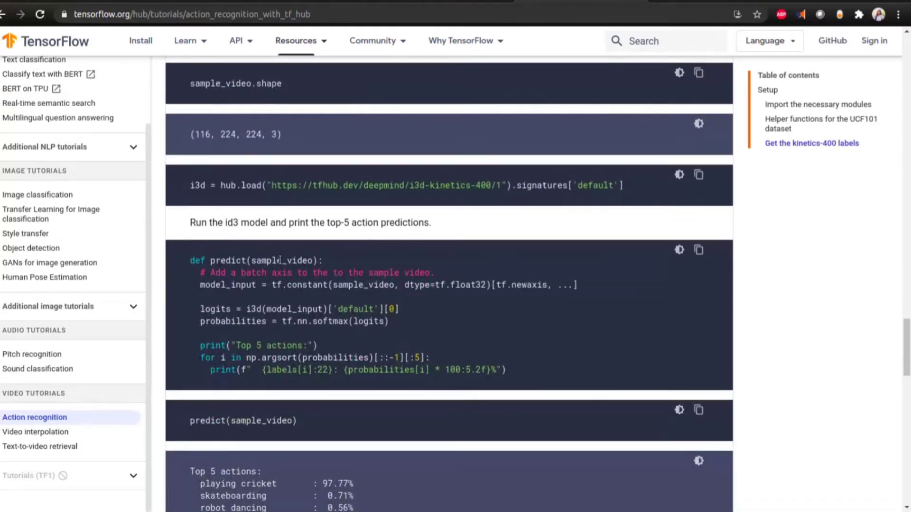
{"action": "mouse_move", "coordinate": [458, 307]}
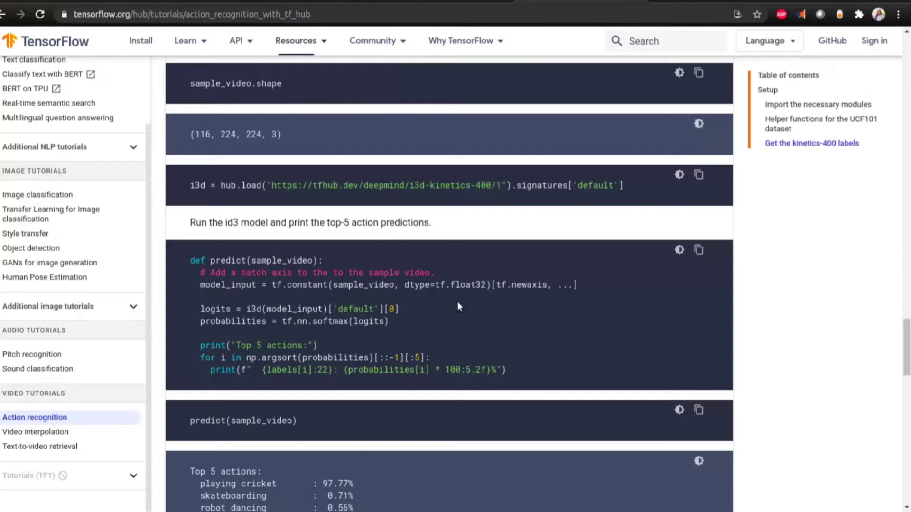
{"action": "scroll", "scroll_direction": "down", "scroll_amount": 3}
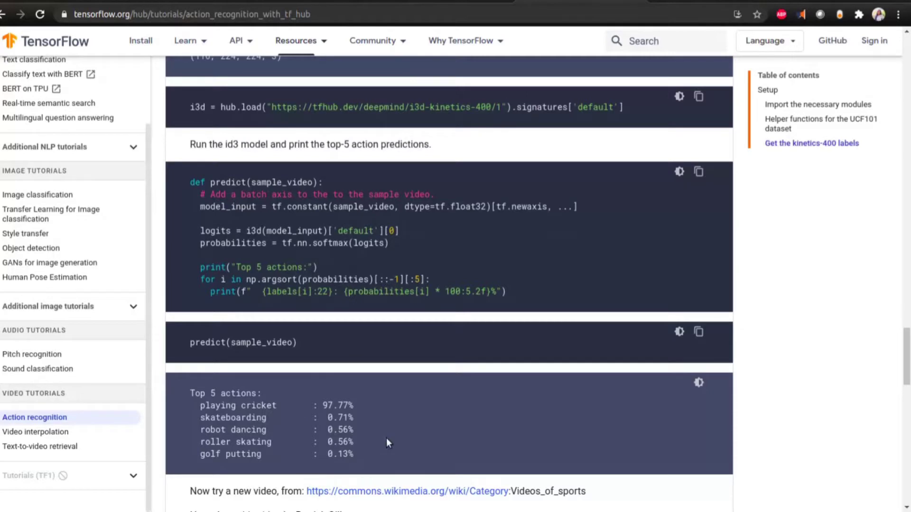
{"action": "scroll", "scroll_direction": "down", "scroll_amount": 3}
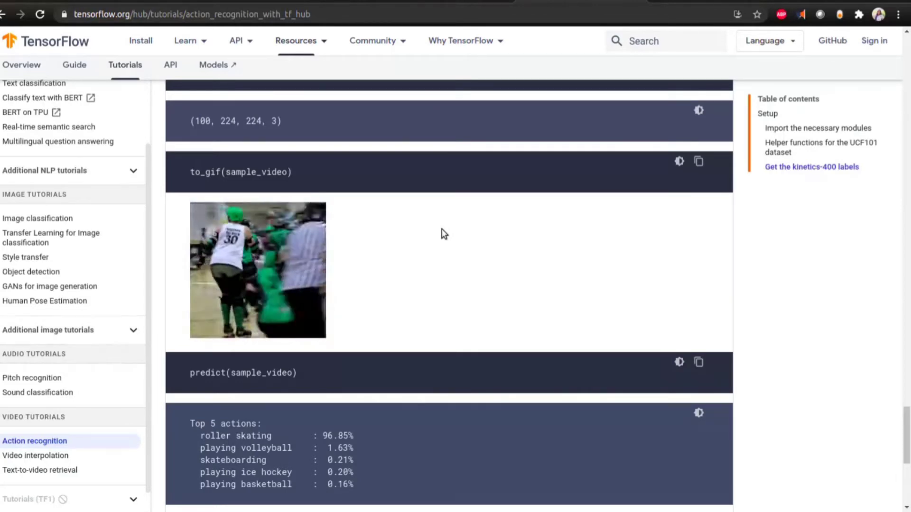
Step: Show the MoViNet tutorial notebook page in GitHub and read its Setup cells
{"action": "left_click", "coordinate": [459, 41]}
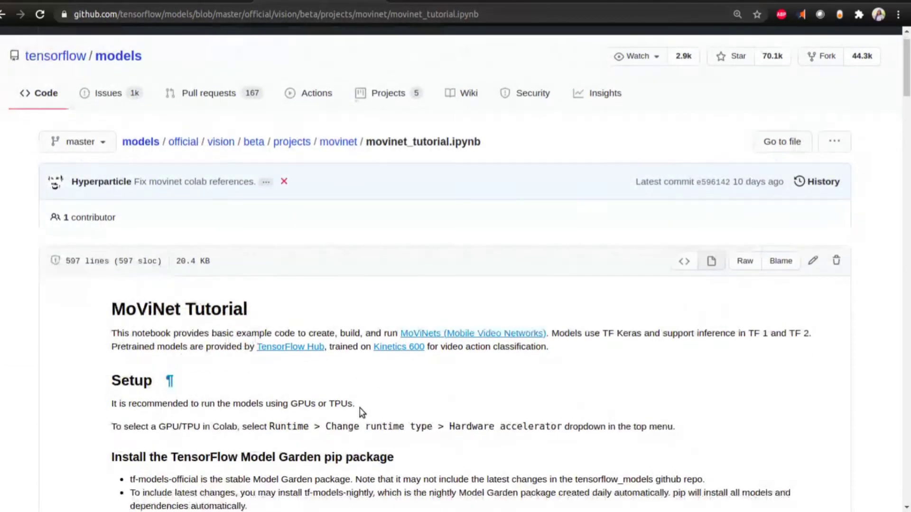
{"action": "scroll", "scroll_direction": "down", "scroll_amount": 3}
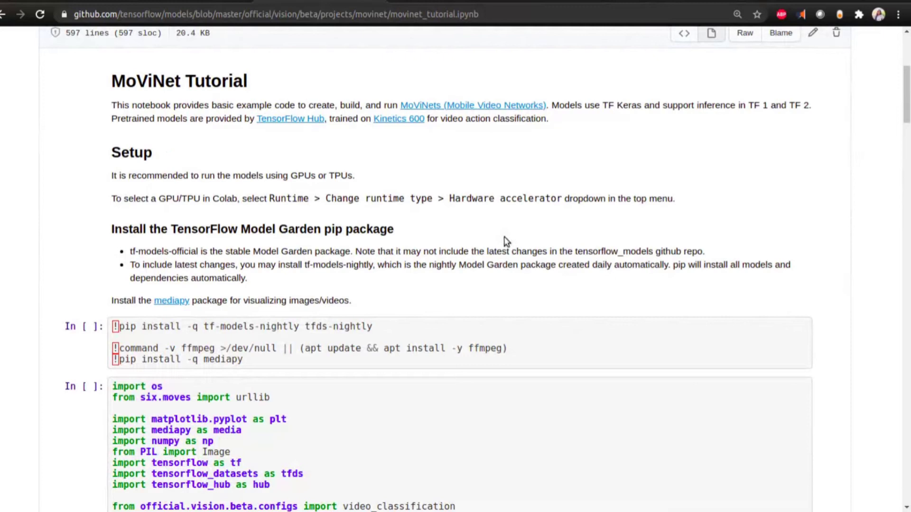
{"action": "mouse_move", "coordinate": [450, 289]}
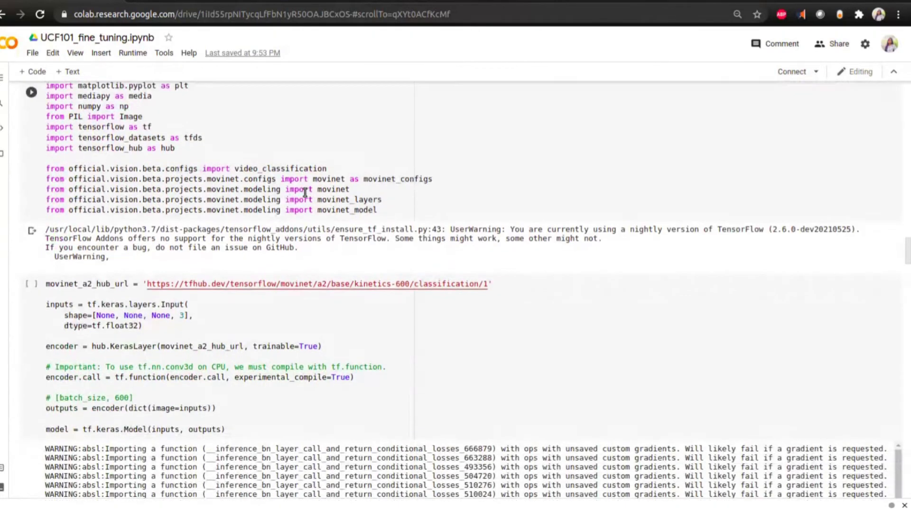
{"action": "scroll", "scroll_direction": "down", "scroll_amount": 3}
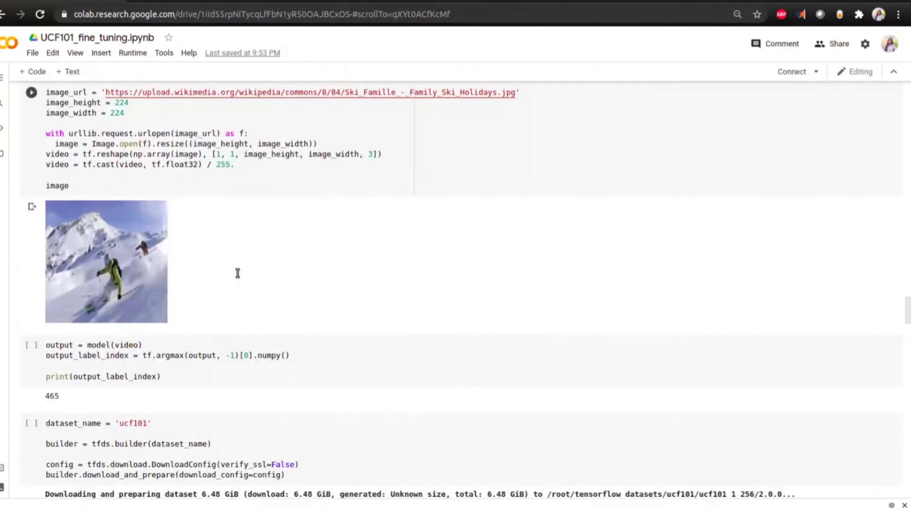
{"action": "scroll", "scroll_direction": "down", "scroll_amount": 3}
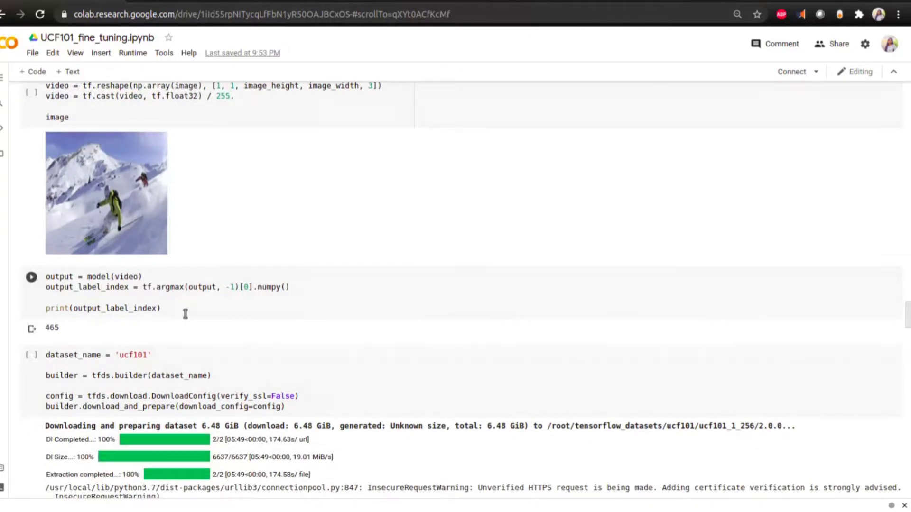
{"action": "mouse_move", "coordinate": [210, 308]}
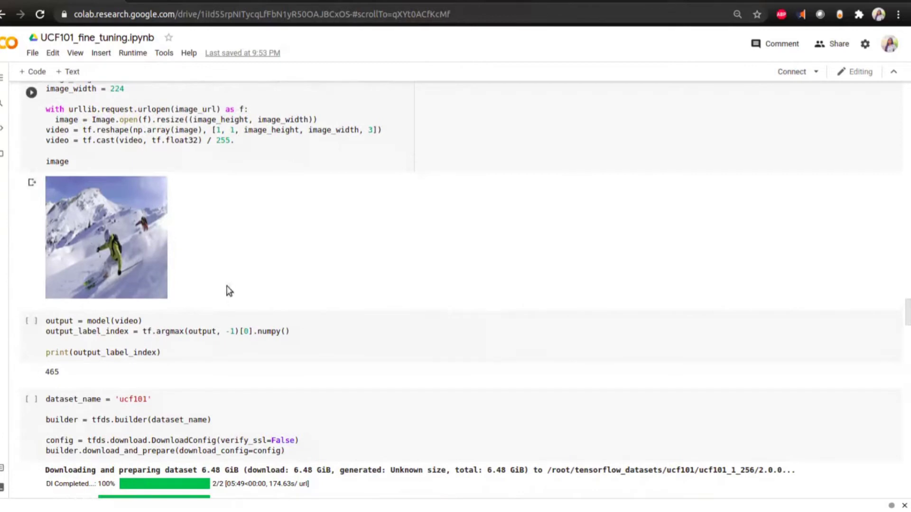
{"action": "scroll", "scroll_direction": "down", "scroll_amount": 3}
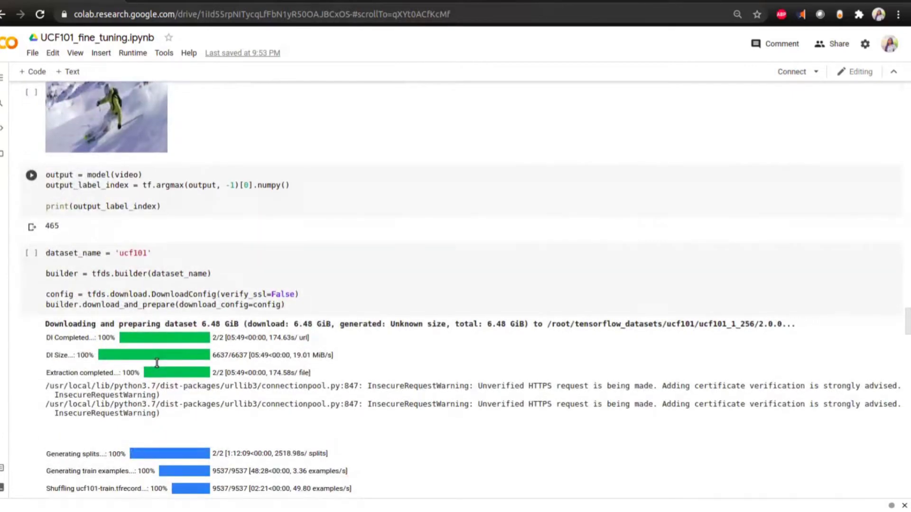
{"action": "scroll", "scroll_direction": "down", "scroll_amount": 3}
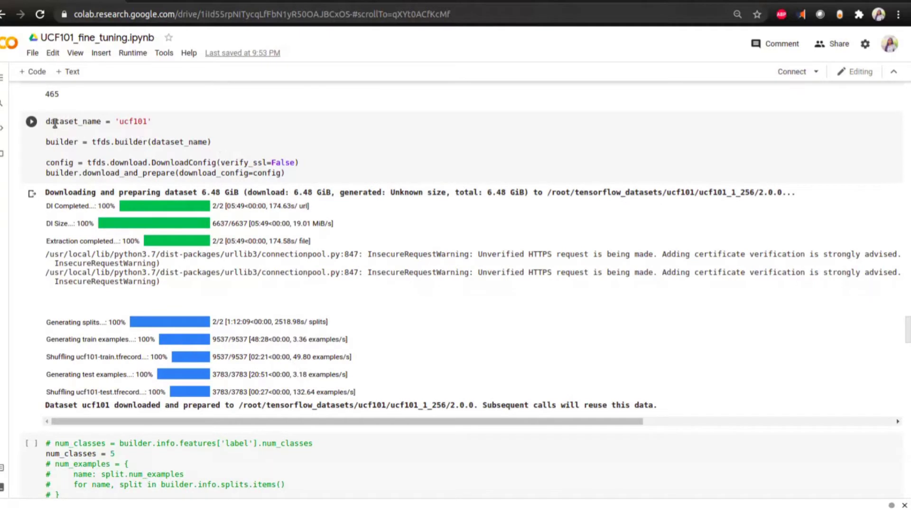
{"action": "double_click", "coordinate": [98, 122]}
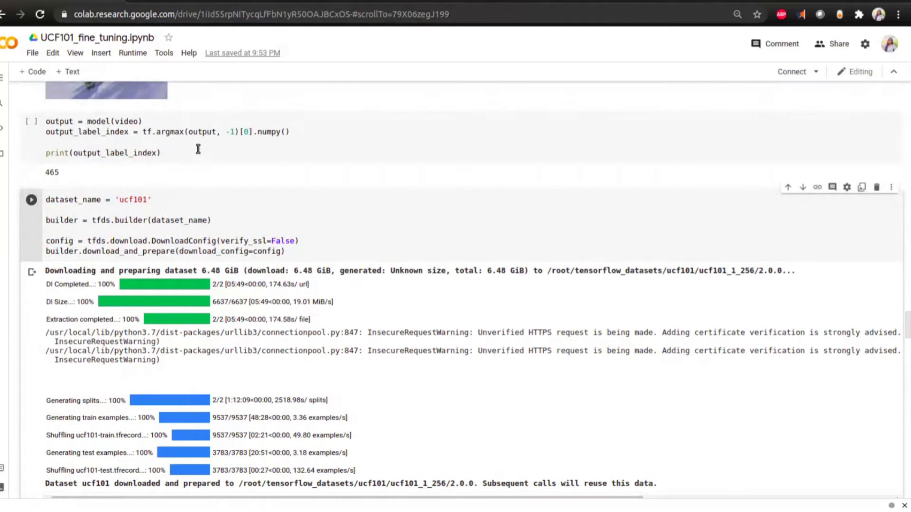
{"action": "scroll", "scroll_direction": "down", "scroll_amount": 3}
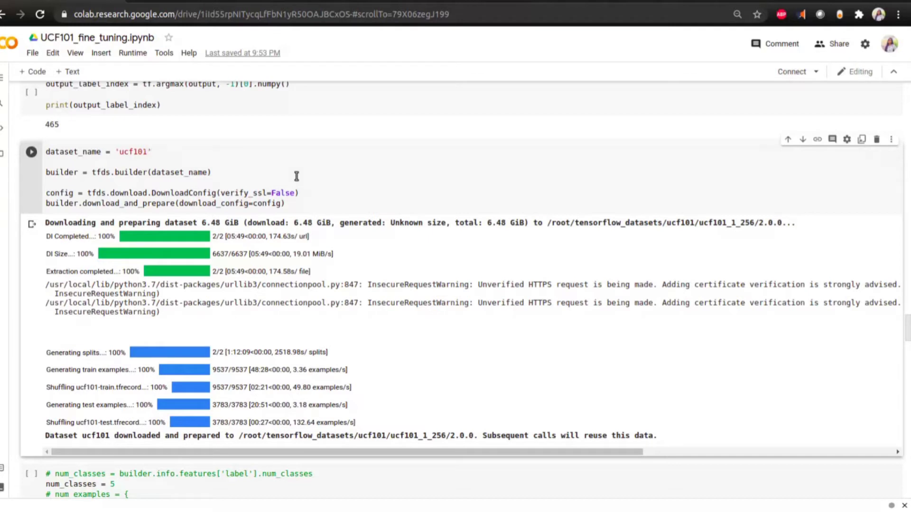
{"action": "mouse_move", "coordinate": [260, 315]}
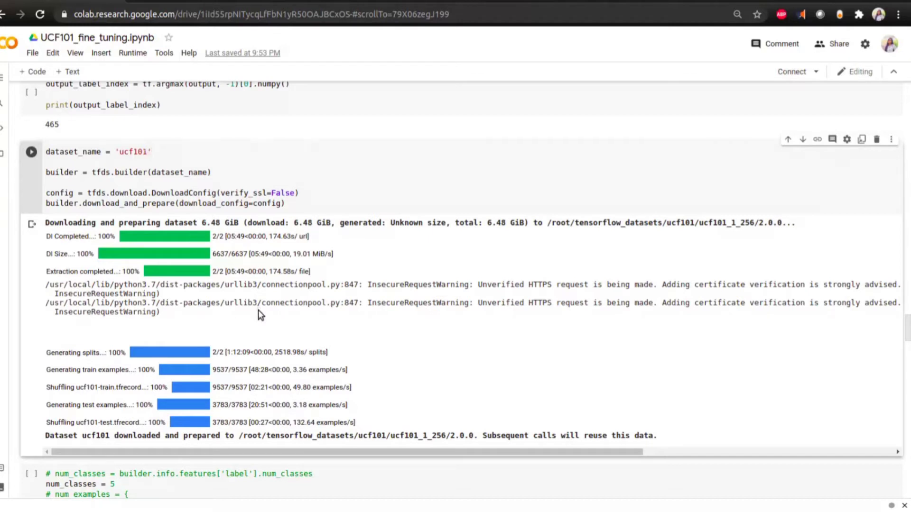
{"action": "scroll", "scroll_direction": "down", "scroll_amount": 3}
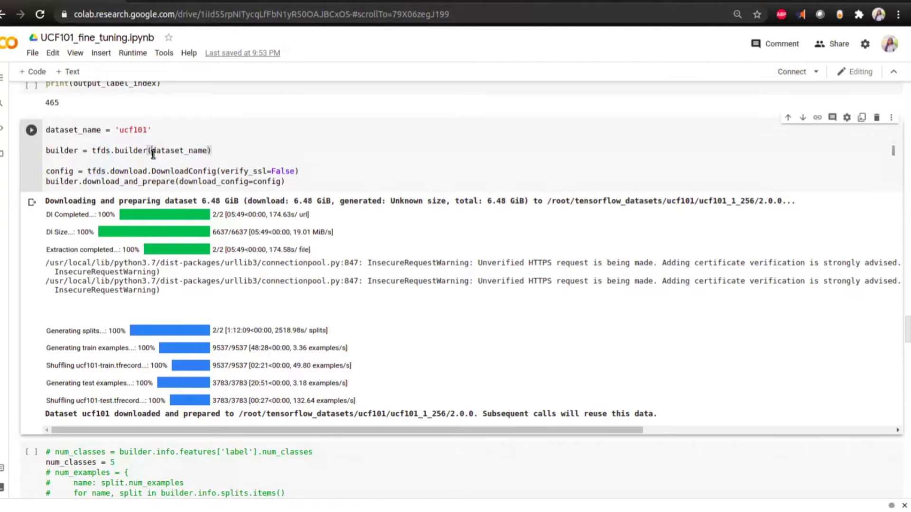
{"action": "mouse_move", "coordinate": [342, 323]}
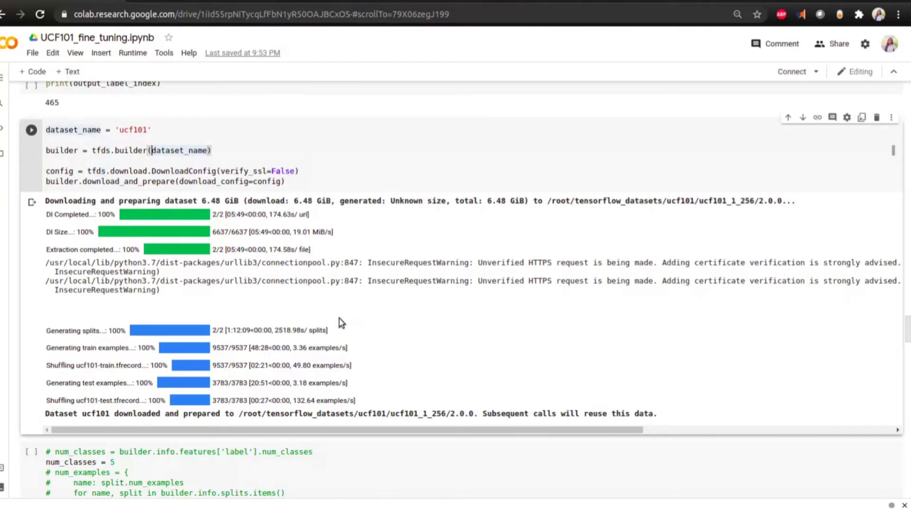
{"action": "mouse_move", "coordinate": [281, 317]}
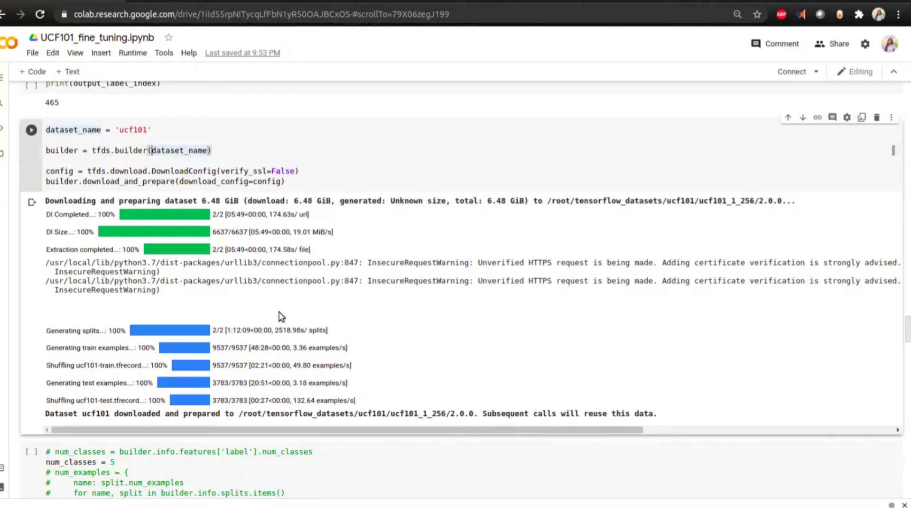
{"action": "scroll", "scroll_direction": "down", "scroll_amount": 3}
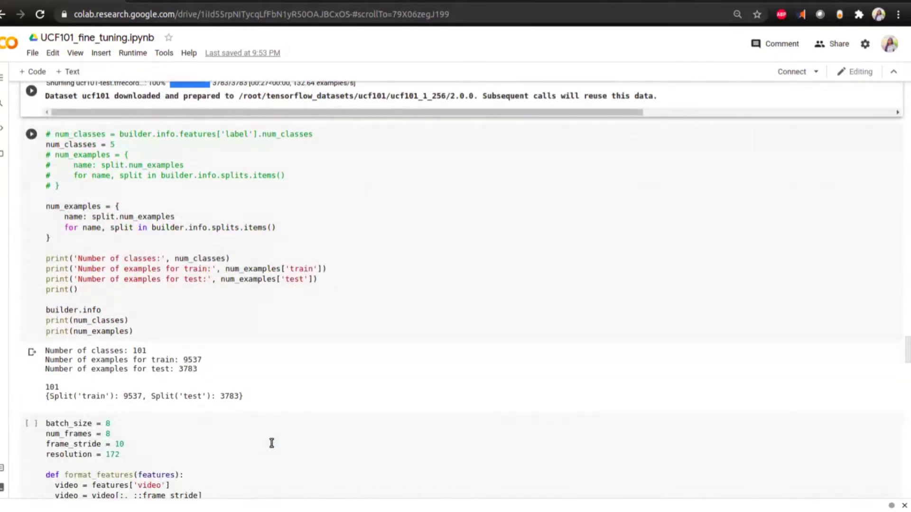
Step: Set num_classes to 101 in the dataset setup cell and review the dataset and model cells
{"action": "scroll", "scroll_direction": "down", "scroll_amount": 3}
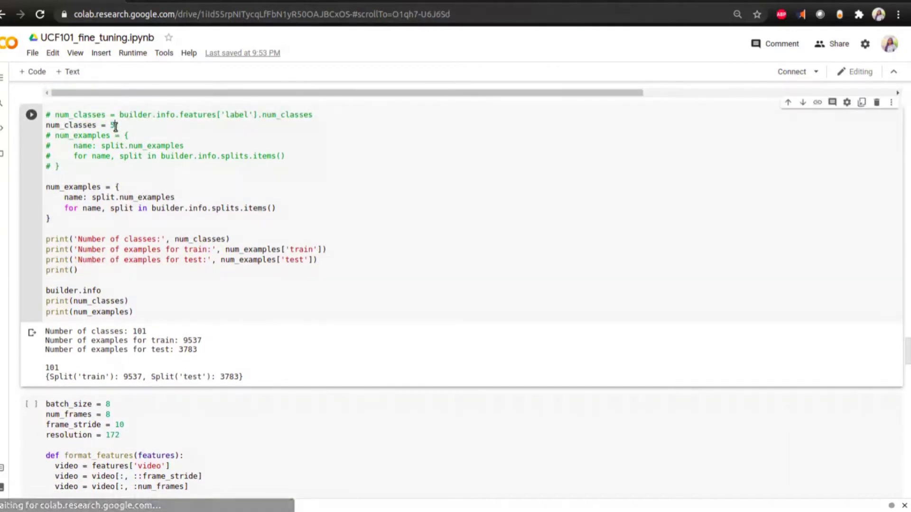
{"action": "type", "text": "101"}
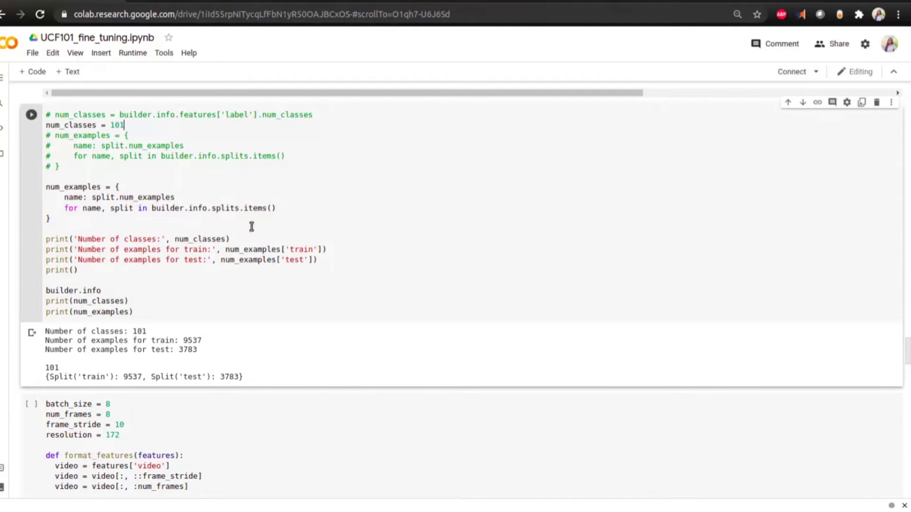
{"action": "mouse_move", "coordinate": [74, 364]}
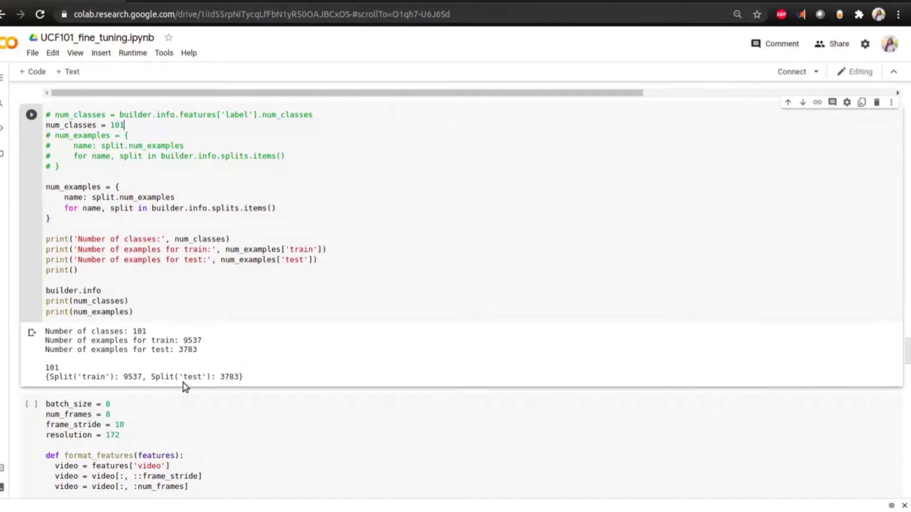
{"action": "scroll", "scroll_direction": "down", "scroll_amount": 3}
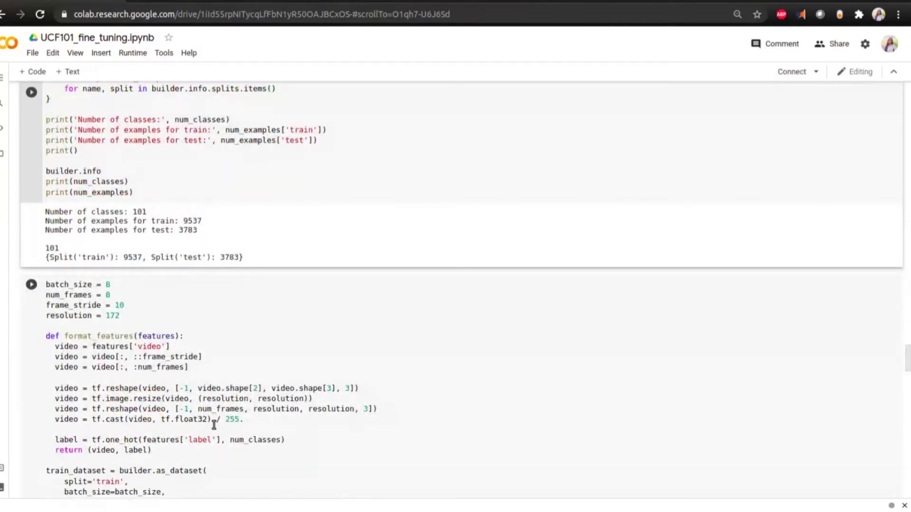
{"action": "scroll", "scroll_direction": "down", "scroll_amount": 3}
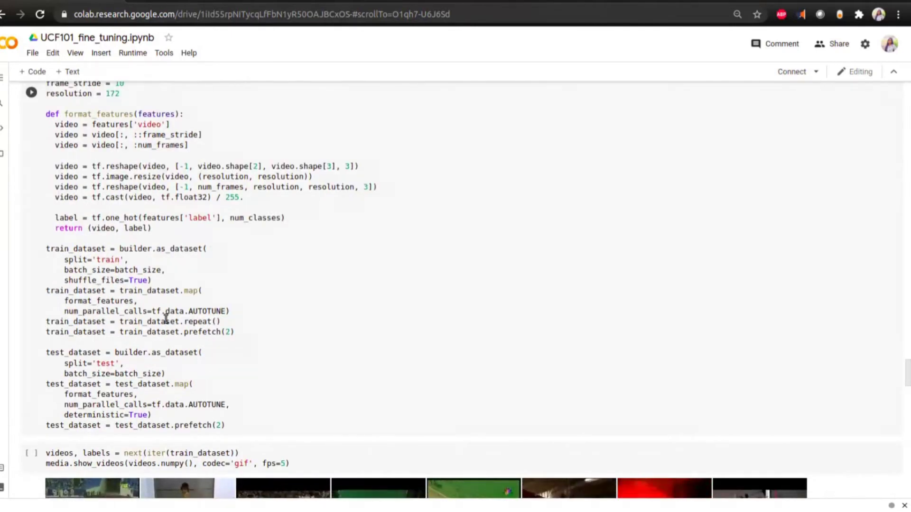
{"action": "scroll", "scroll_direction": "down", "scroll_amount": 3}
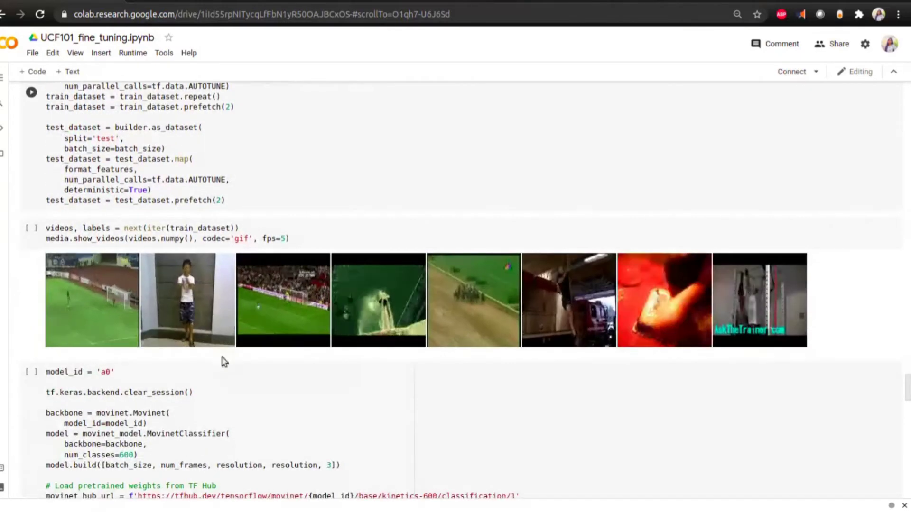
{"action": "scroll", "scroll_direction": "down", "scroll_amount": 3}
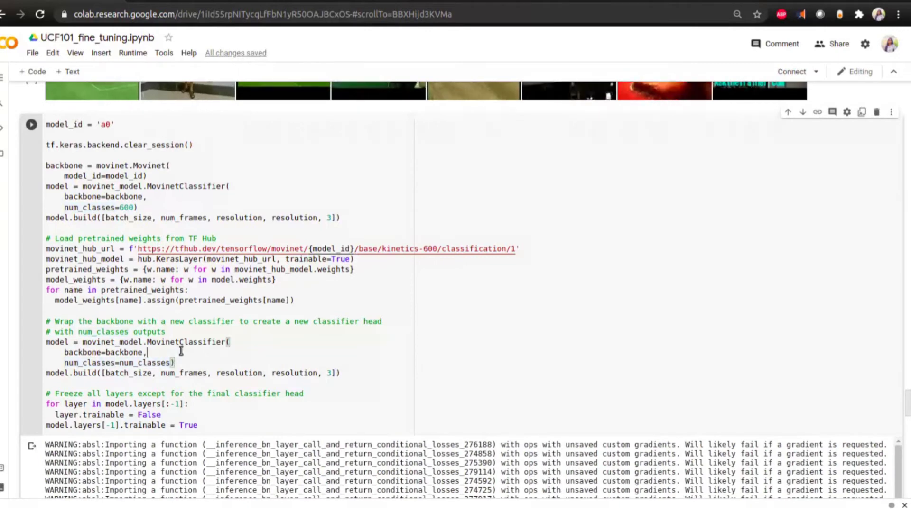
{"action": "scroll", "scroll_direction": "down", "scroll_amount": 3}
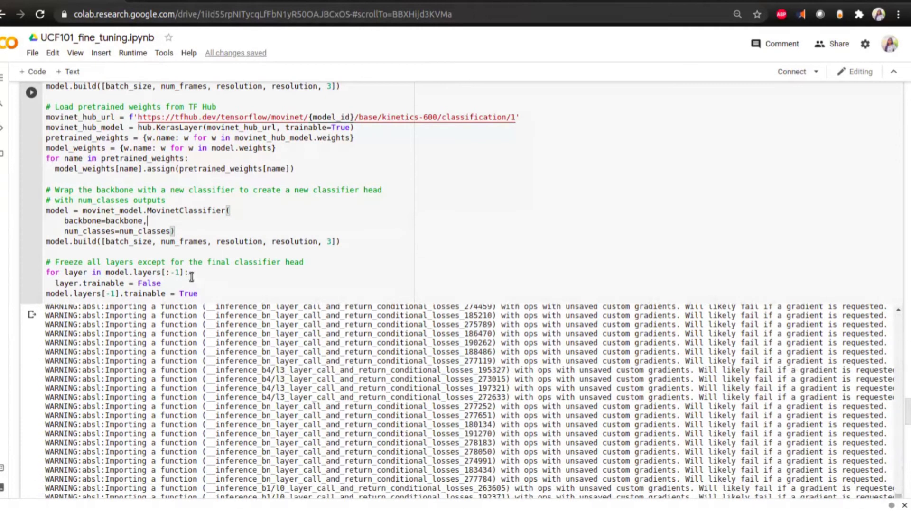
{"action": "scroll", "scroll_direction": "down", "scroll_amount": 3}
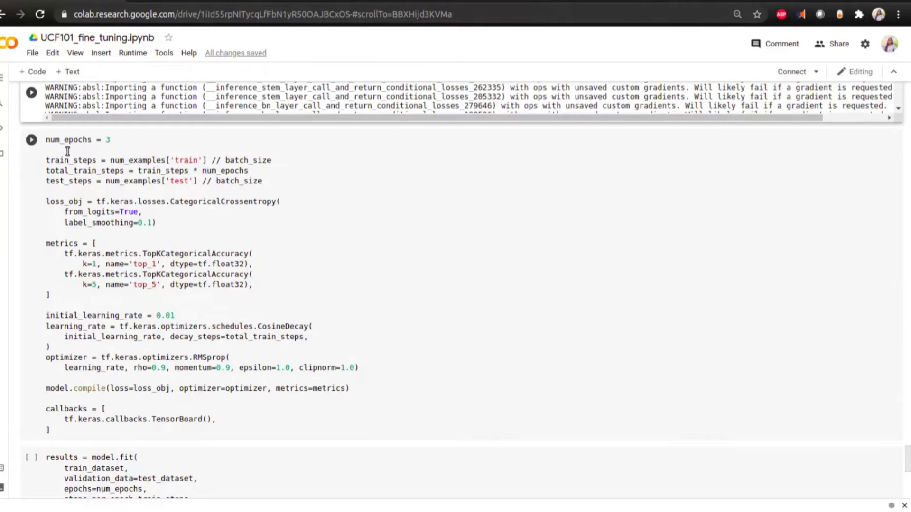
{"action": "mouse_move", "coordinate": [203, 180]}
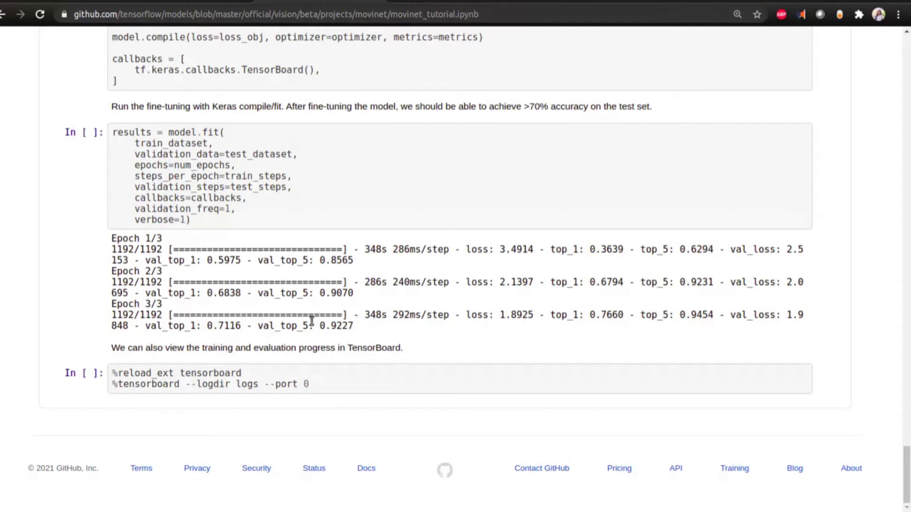
{"action": "mouse_move", "coordinate": [334, 342]}
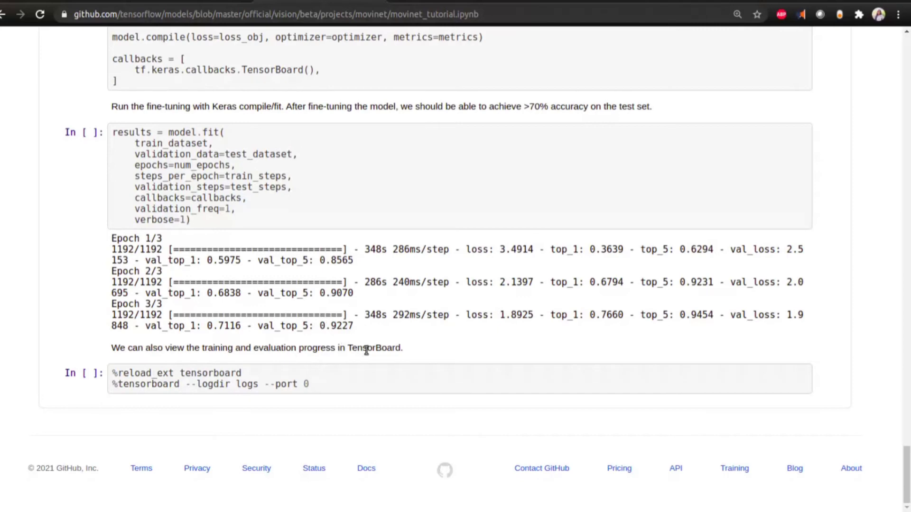
{"action": "mouse_move", "coordinate": [227, 224]}
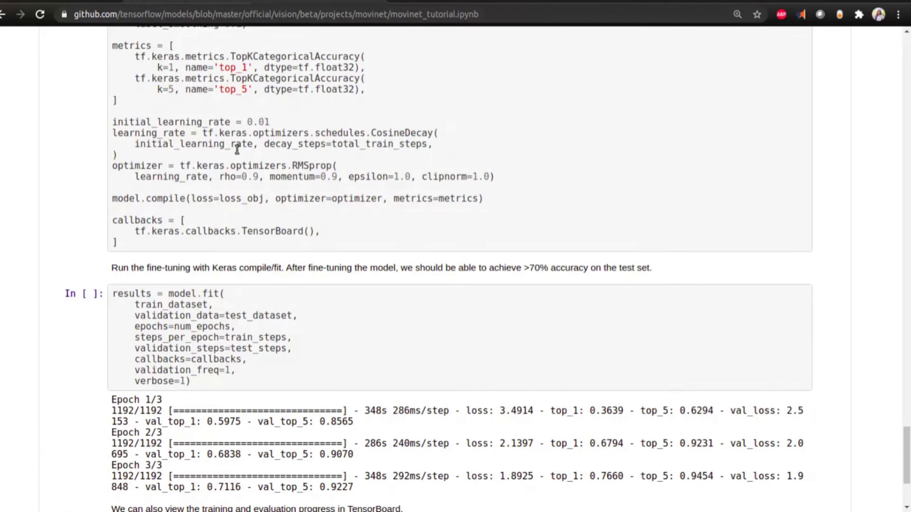
Step: Scroll through the tutorial's model.fit output showing about 0.71 validation top-1 accuracy
{"action": "scroll", "scroll_direction": "down", "scroll_amount": 3}
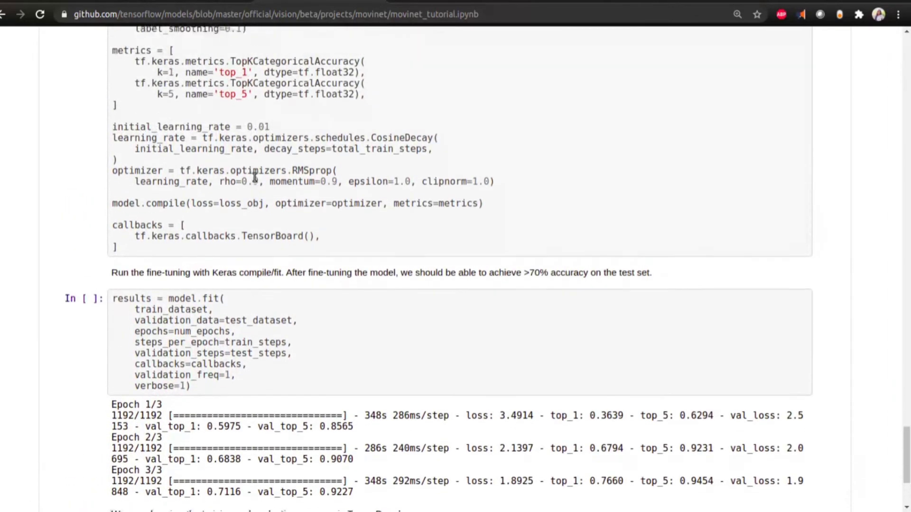
{"action": "scroll", "scroll_direction": "down", "scroll_amount": 3}
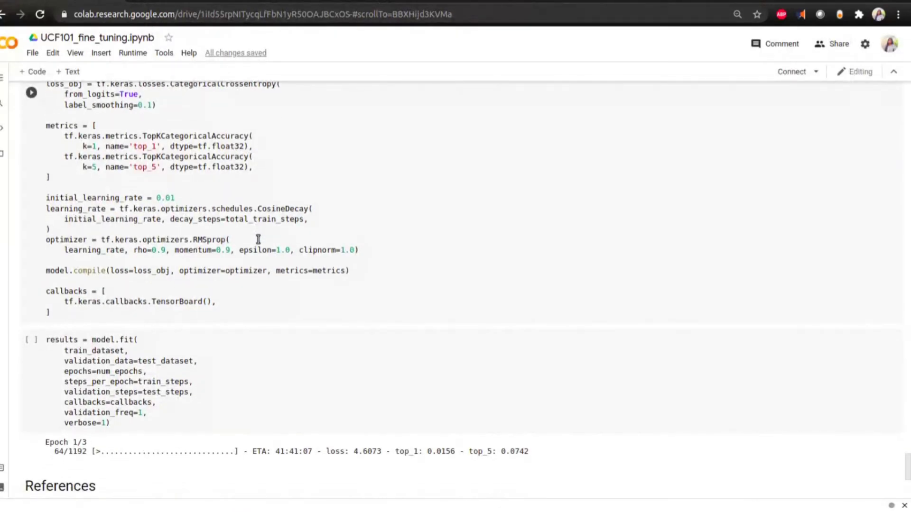
Step: Scroll to the model.fit cell as training runs epoch 1 of 3
{"action": "scroll", "scroll_direction": "down", "scroll_amount": 3}
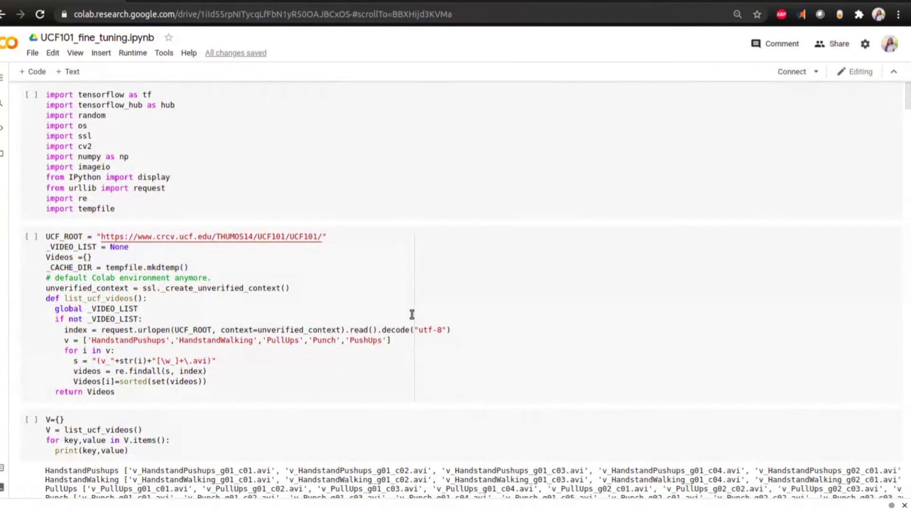
{"action": "mouse_move", "coordinate": [30, 237]}
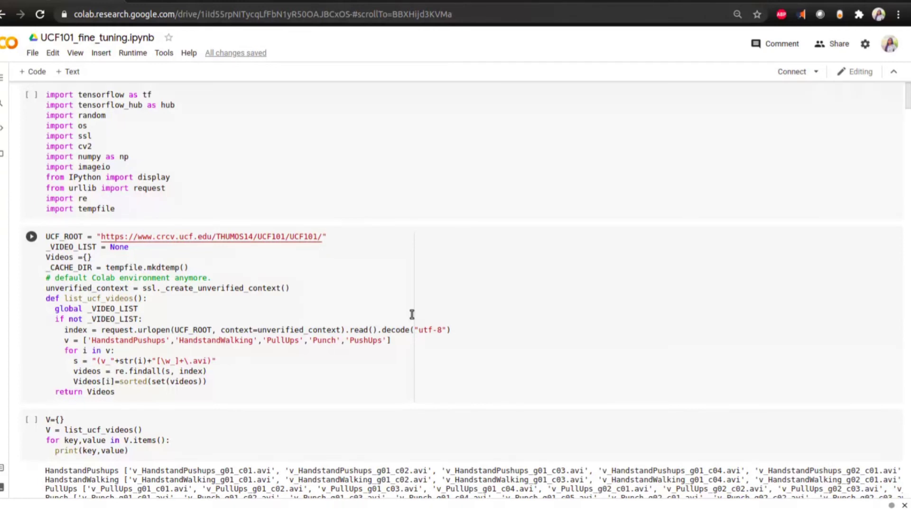
{"action": "mouse_move", "coordinate": [338, 269]}
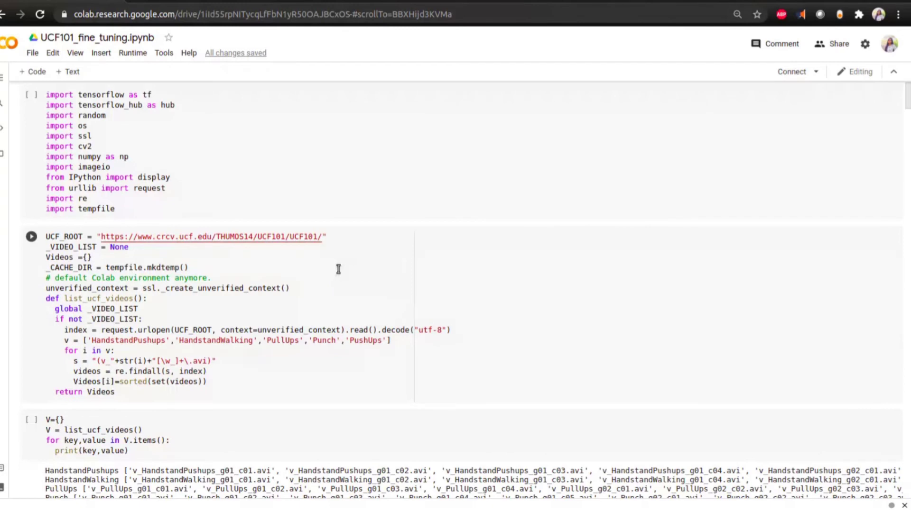
{"action": "scroll", "scroll_direction": "down", "scroll_amount": 3}
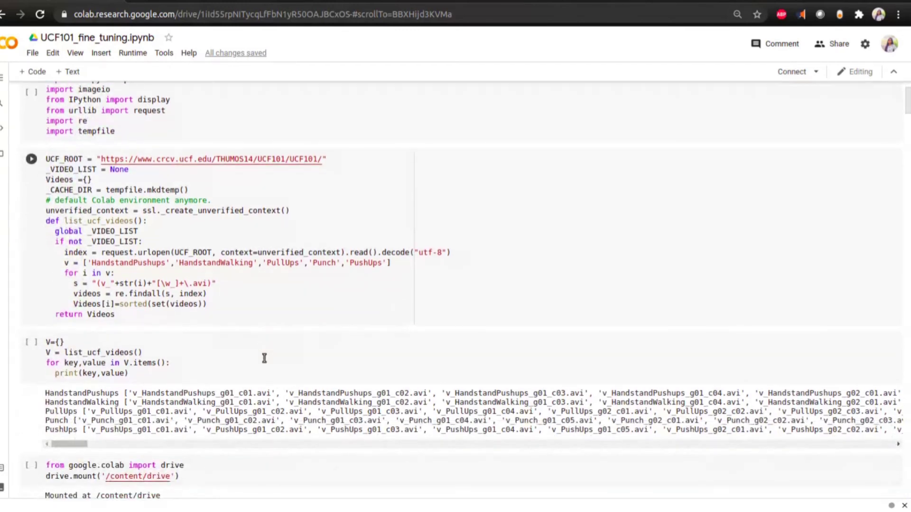
{"action": "mouse_move", "coordinate": [217, 262]}
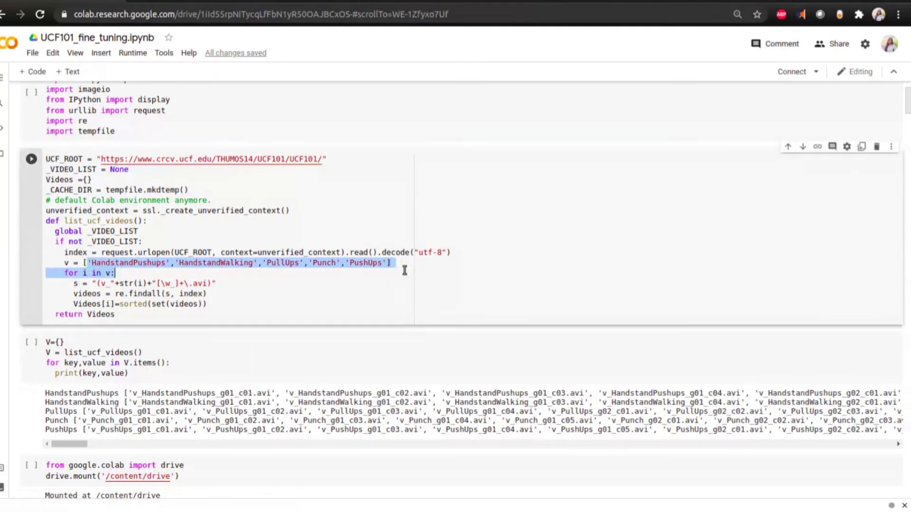
{"action": "left_click", "coordinate": [385, 263]}
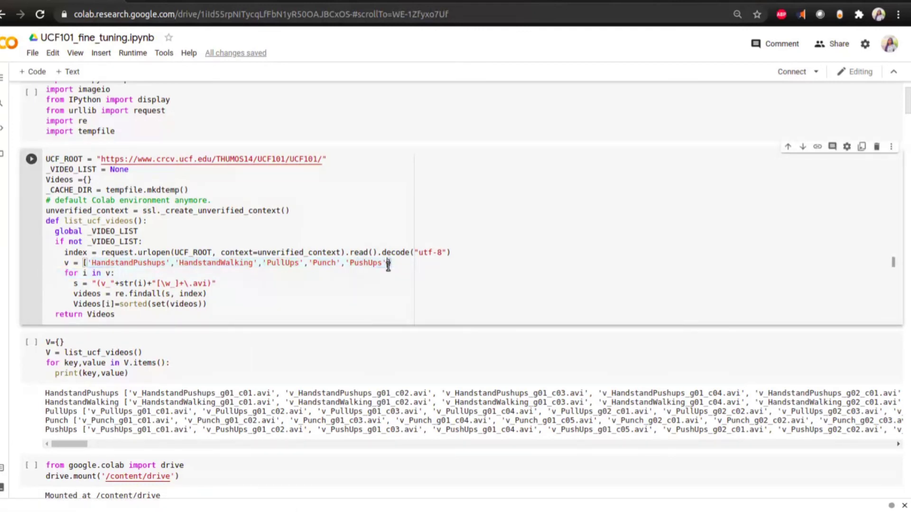
{"action": "scroll", "scroll_direction": "down", "scroll_amount": 3}
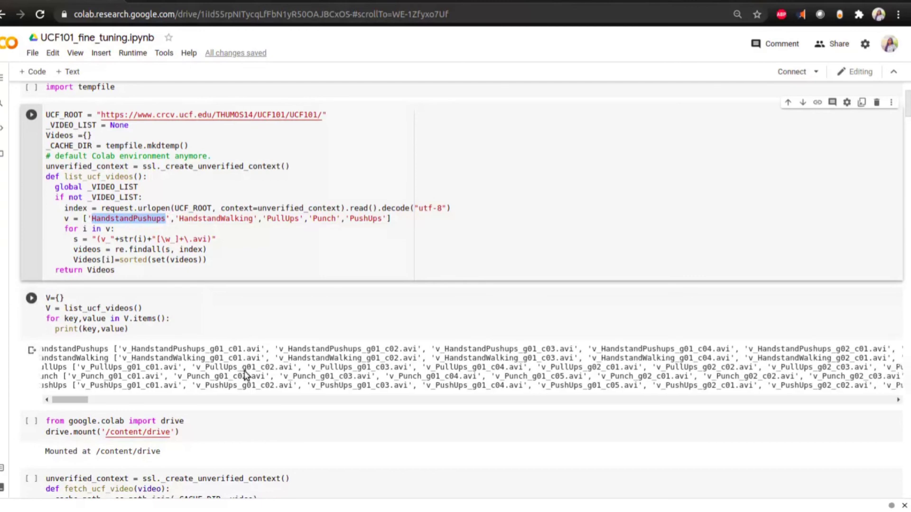
{"action": "scroll", "scroll_direction": "down", "scroll_amount": 3}
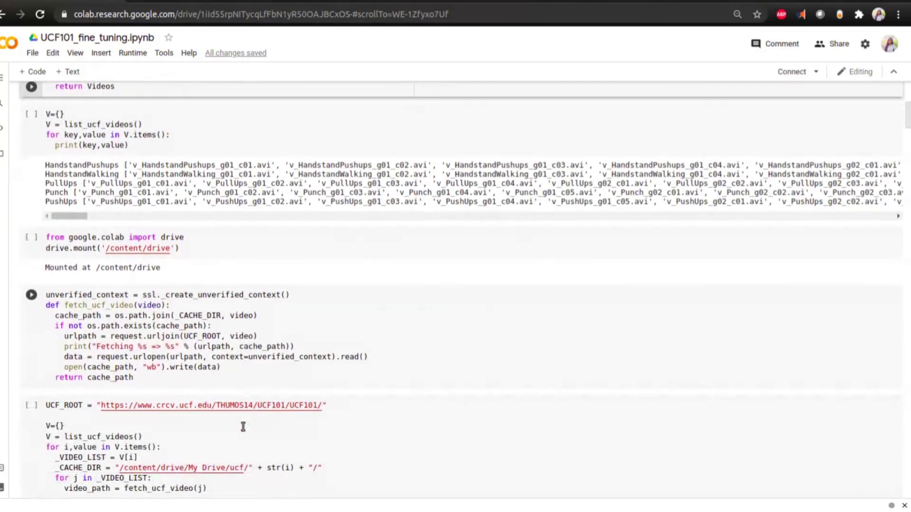